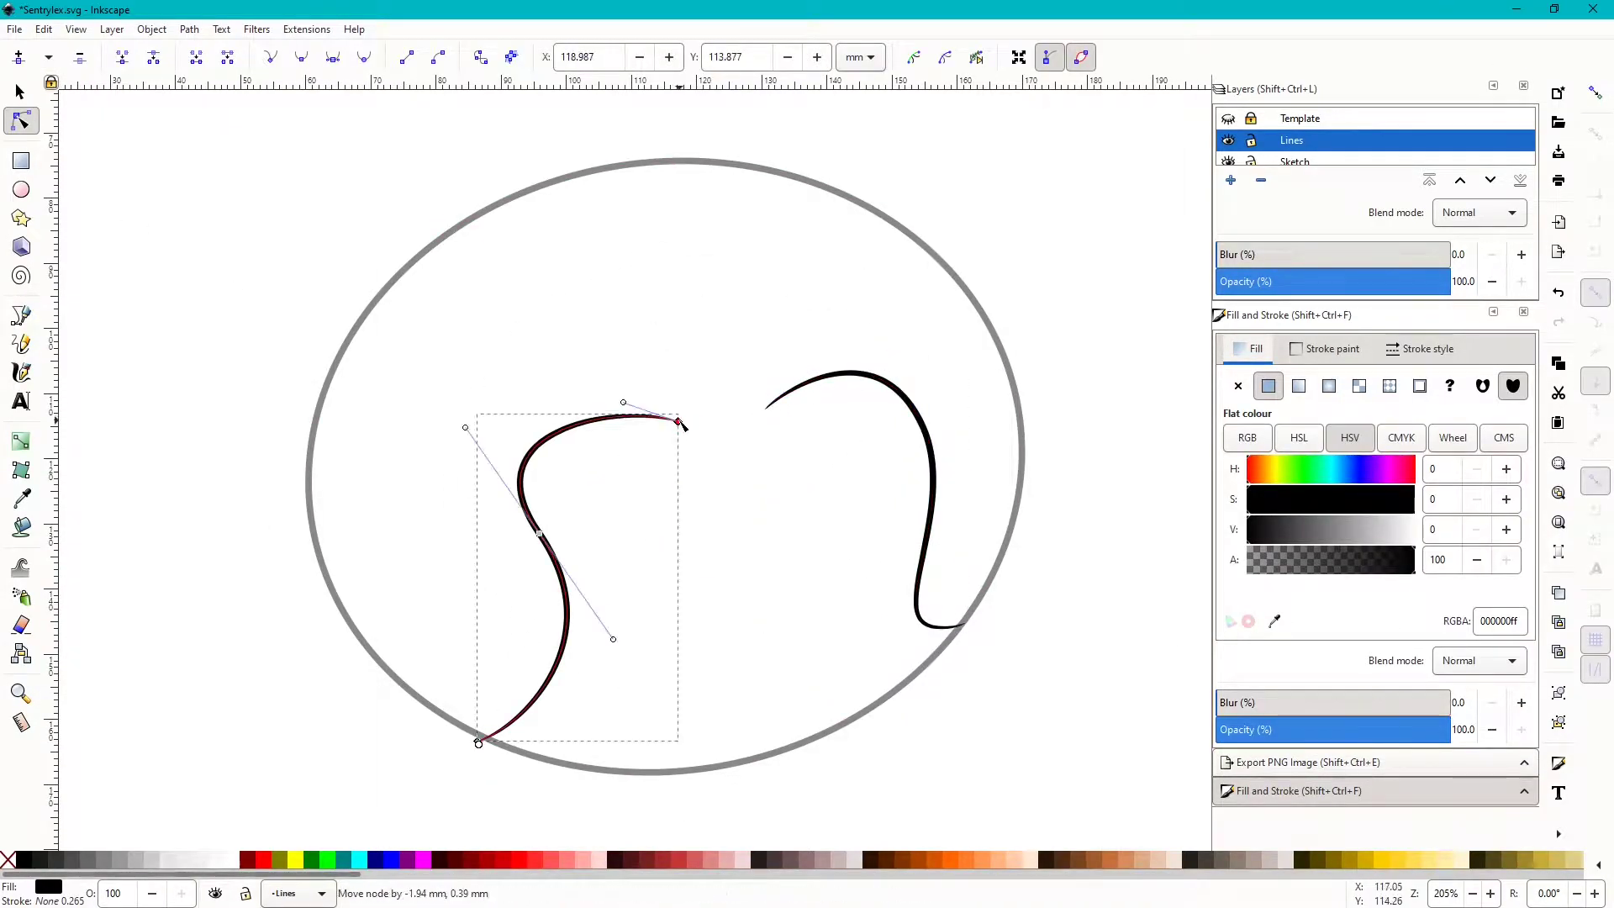
Bend the inner face curve inside the oval head outline
drag(536, 535, 489, 553)
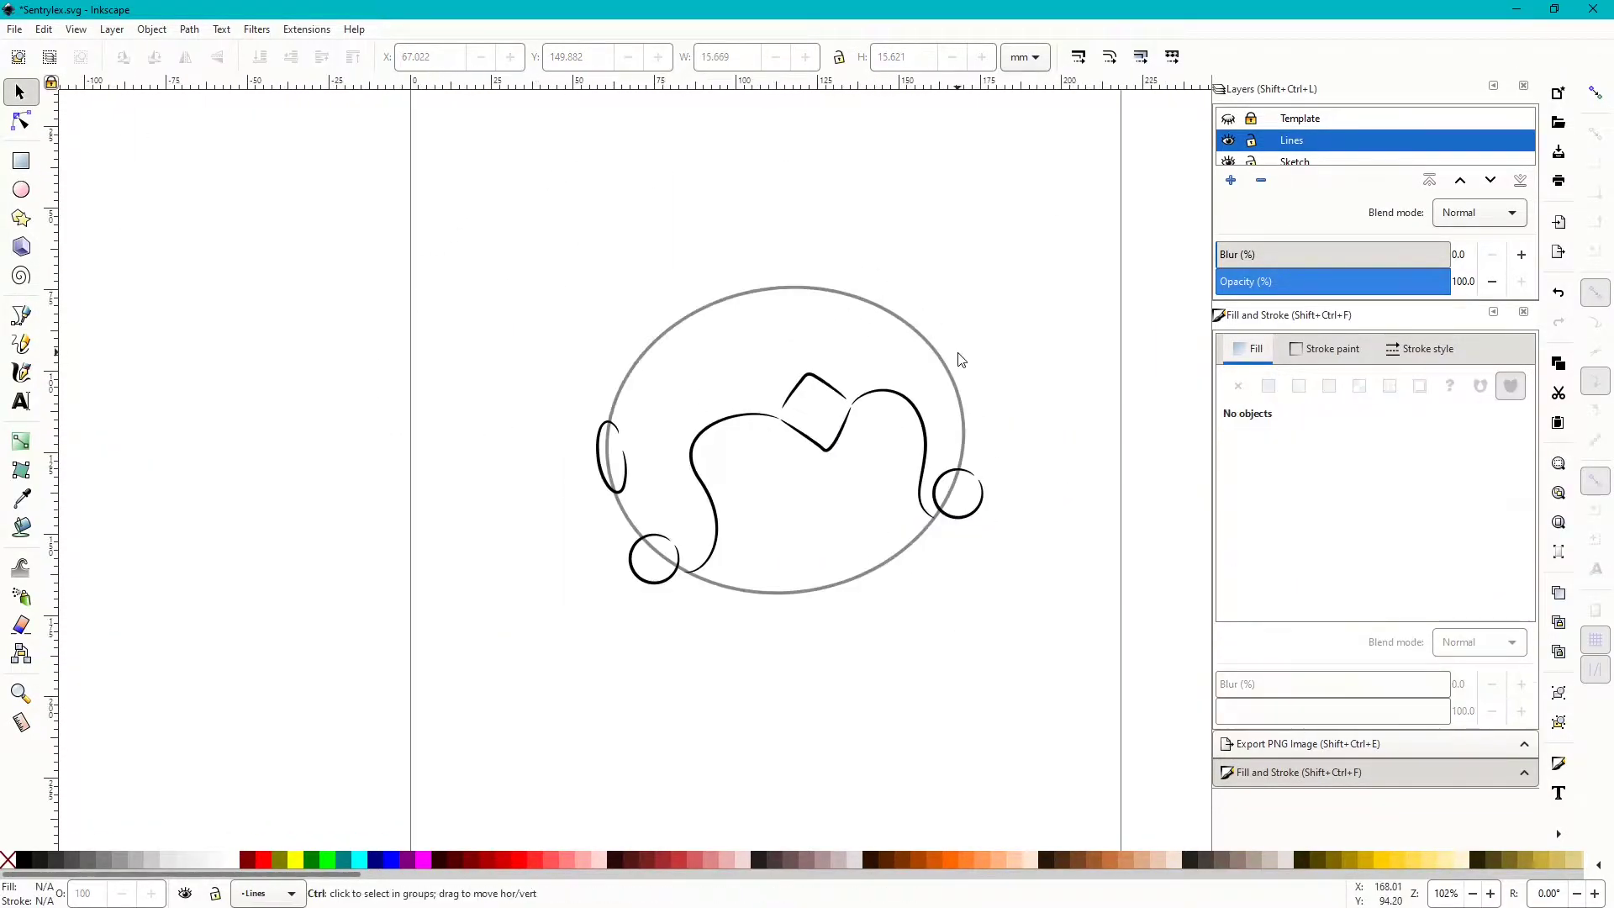
Pick the Bezier pen tool for the tapered strokes and limb spikes
click(21, 316)
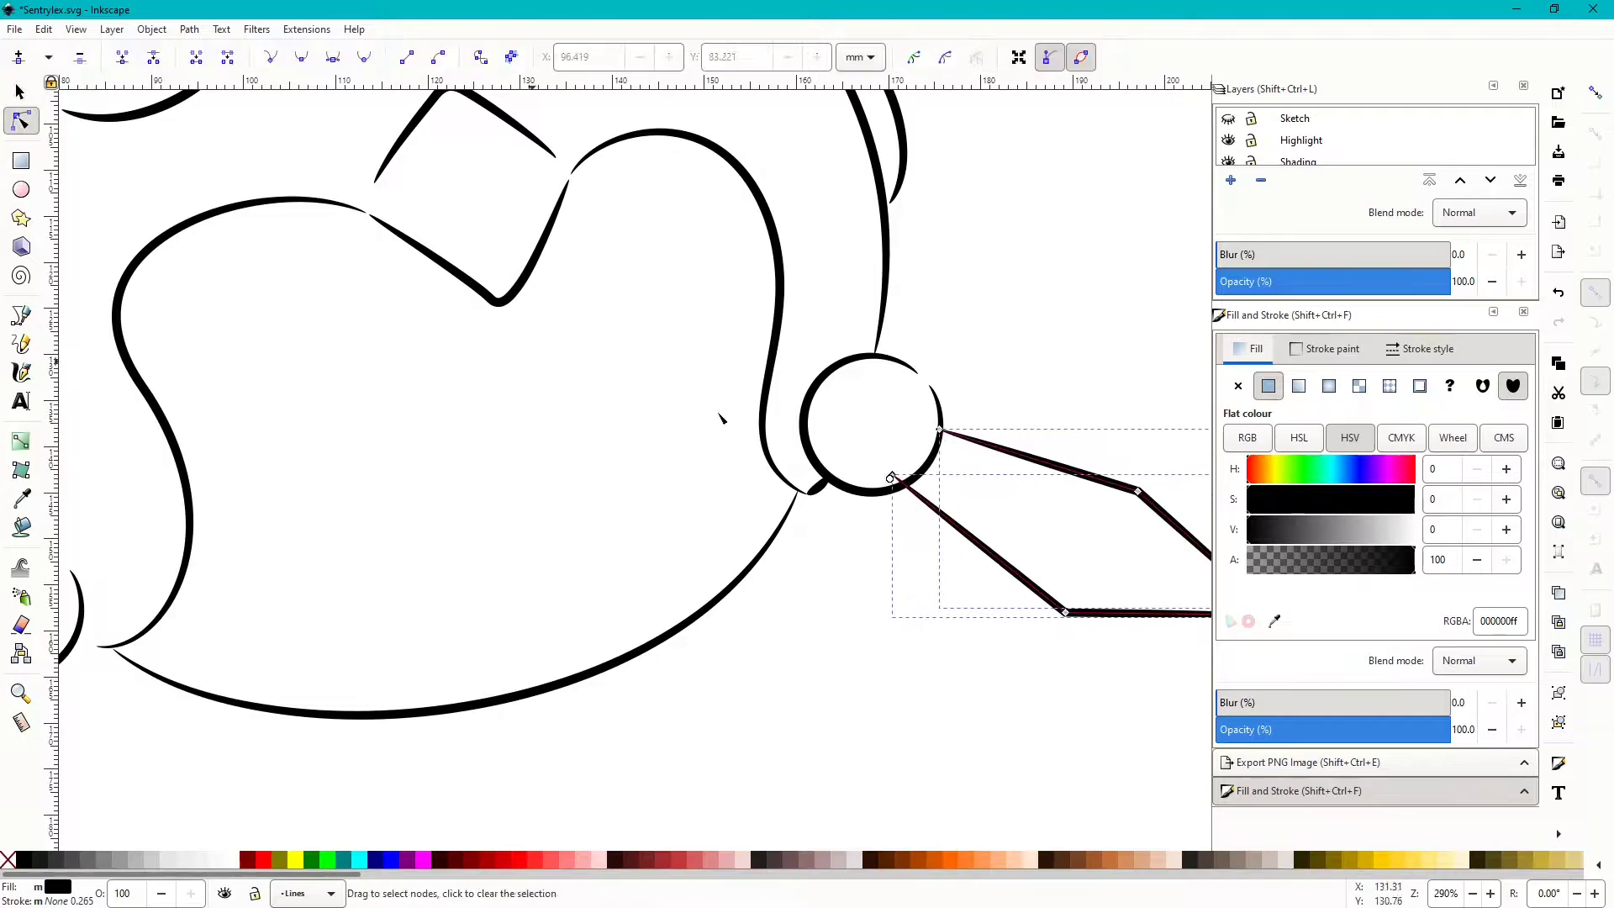
Pick the Bezier pen tool to draw the overlapping knot curves
click(21, 316)
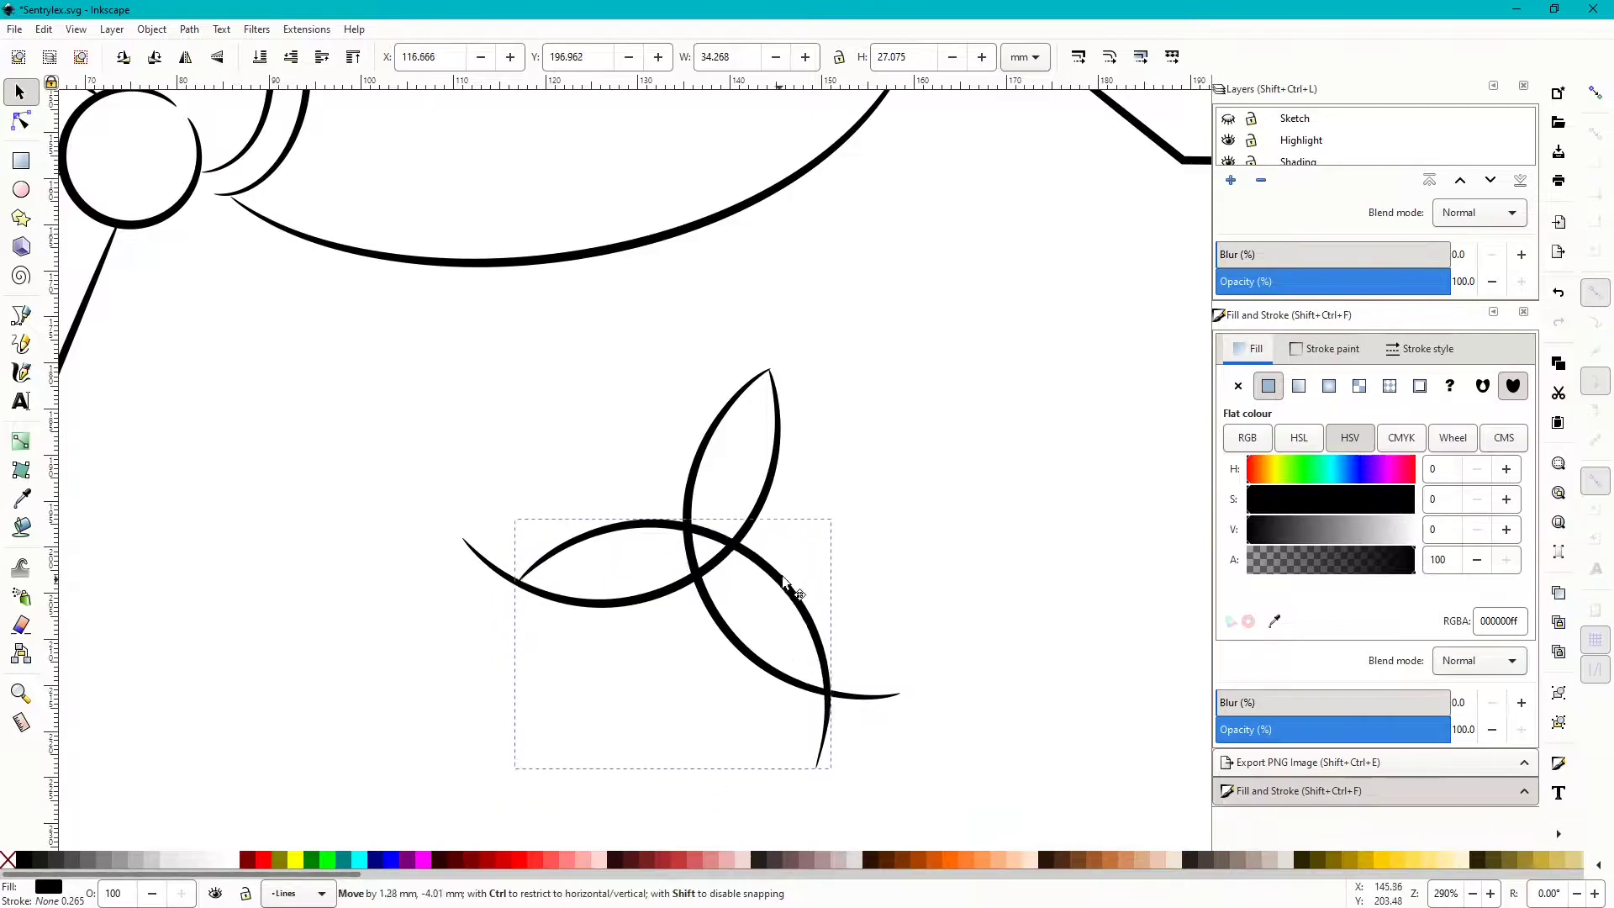
Reshape the knot's right and left petals with the Node tool
click(20, 120)
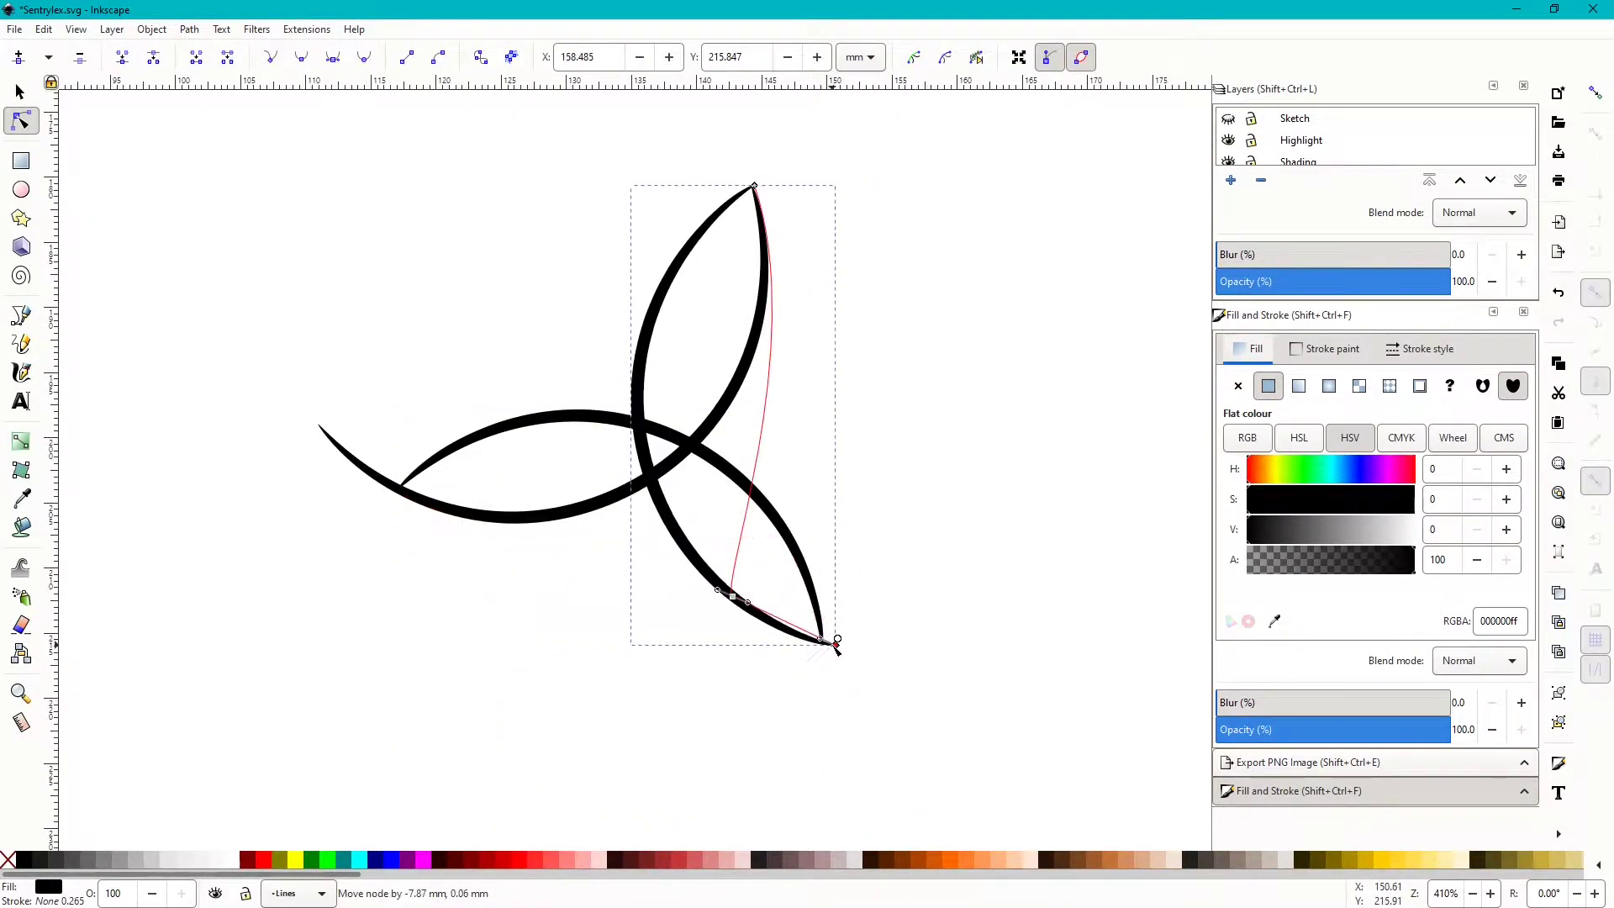
drag(834, 641, 396, 489)
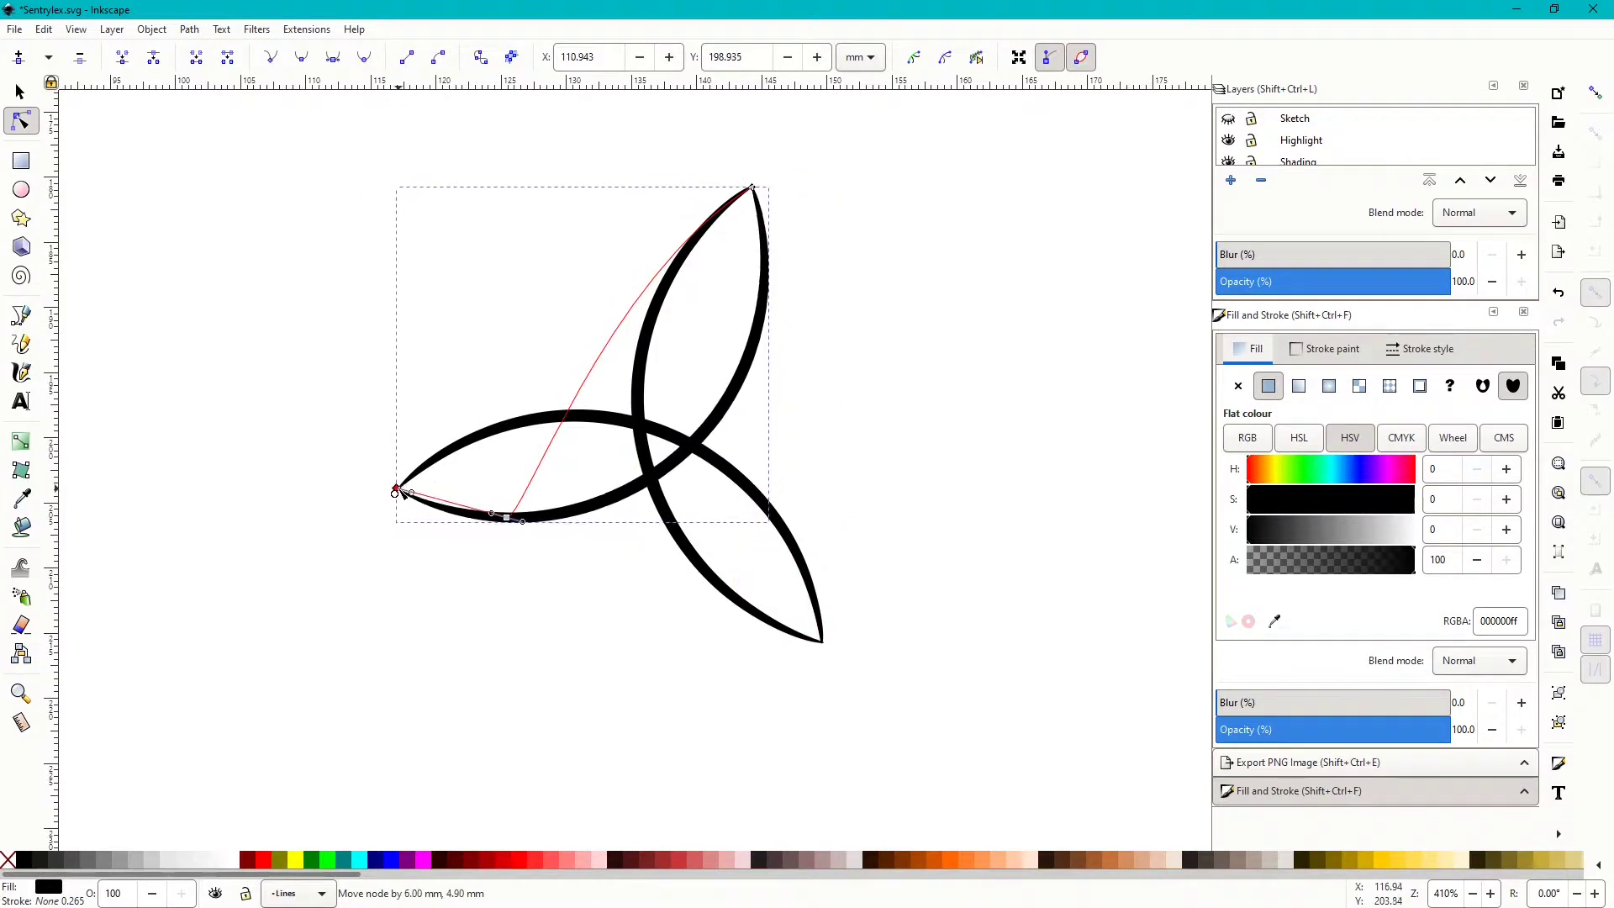
drag(514, 517, 582, 501)
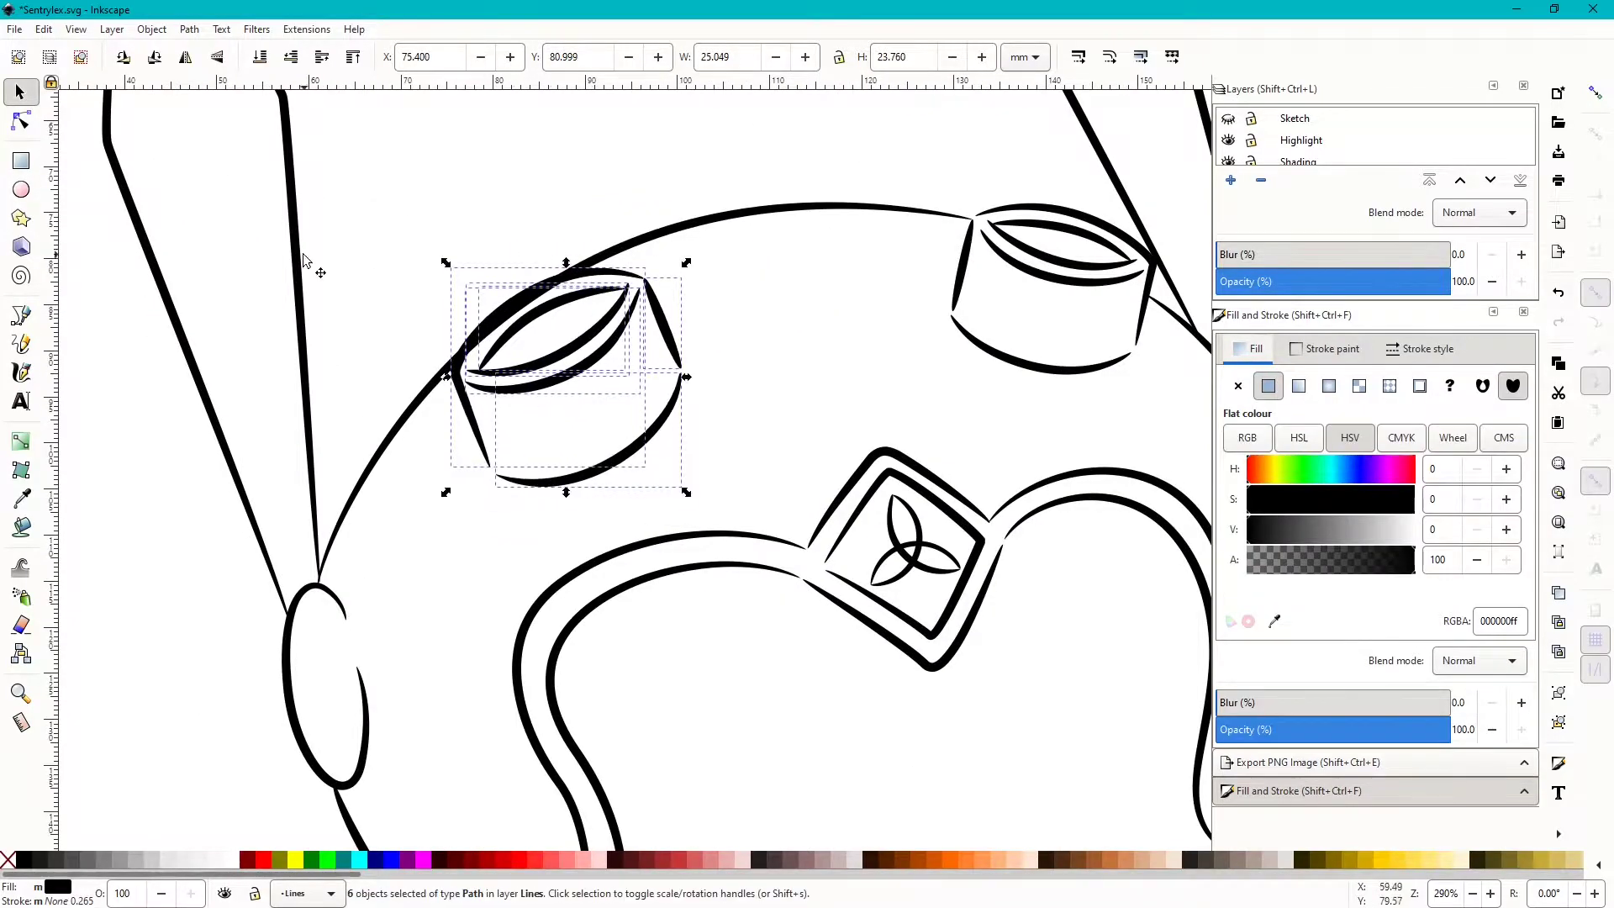
Convert the small side ring into a solid shape using Path > Stroke to Path
click(20, 121)
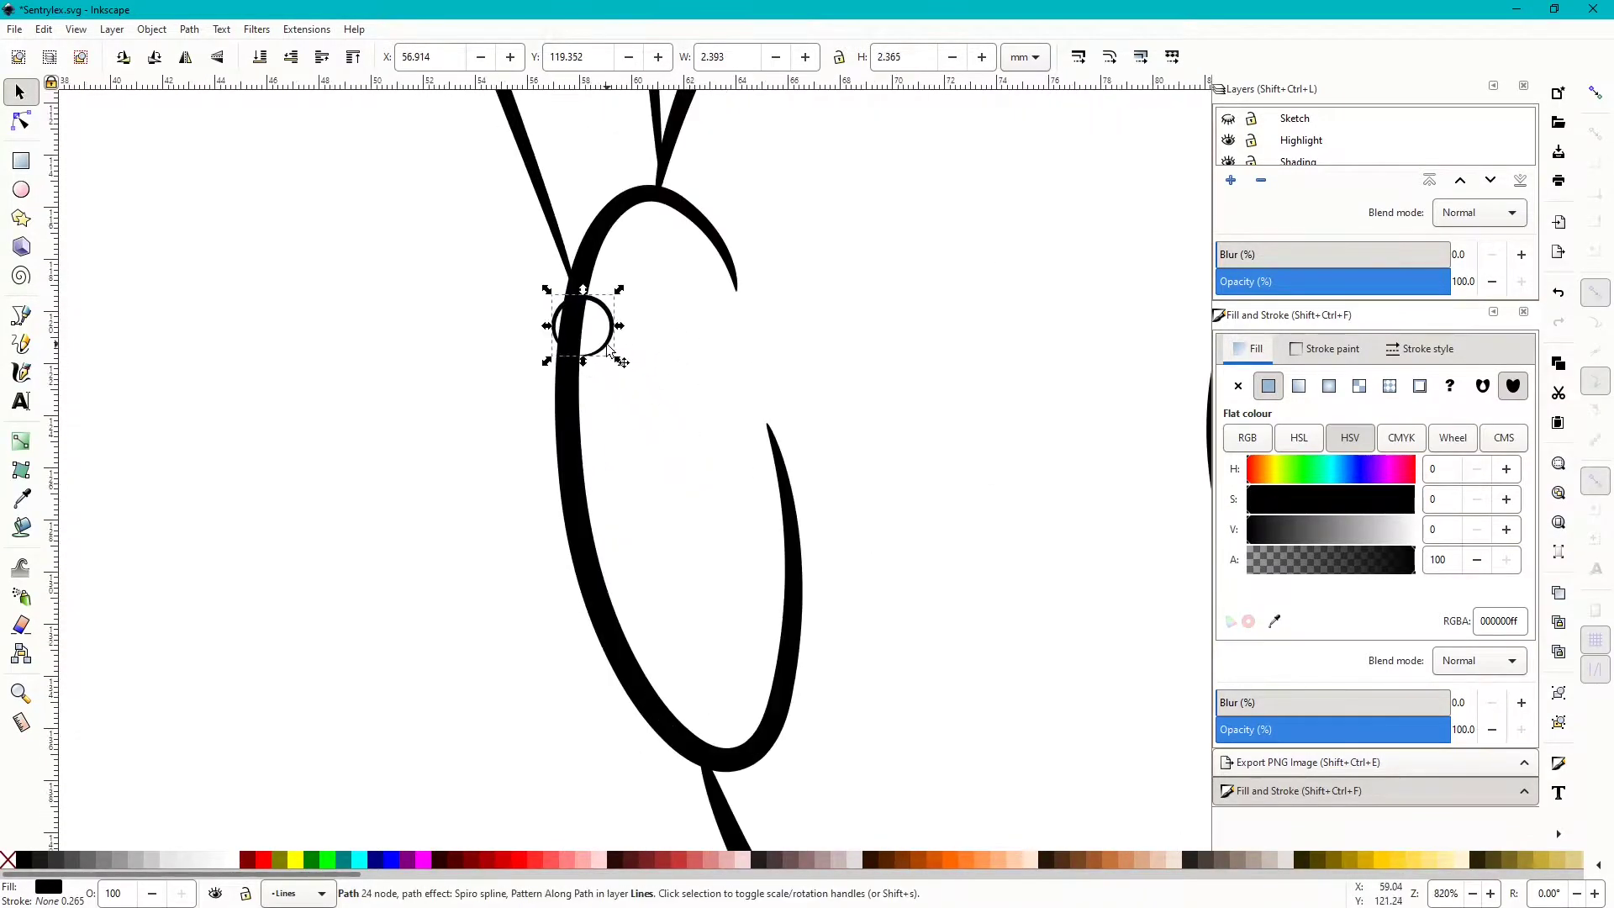
click(189, 28)
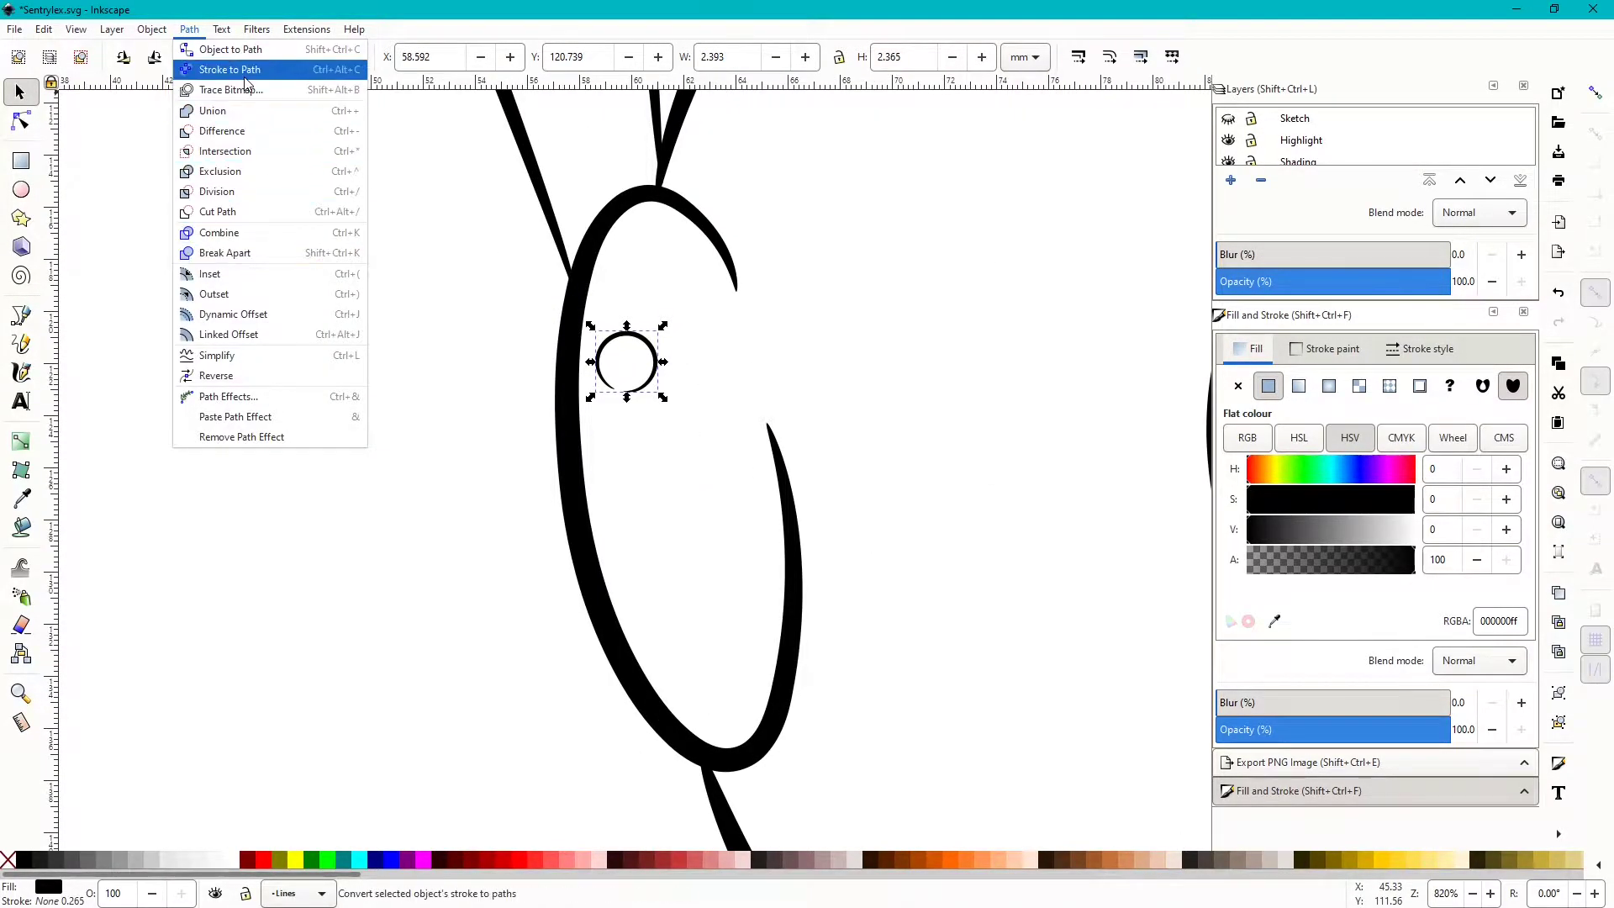
click(228, 69)
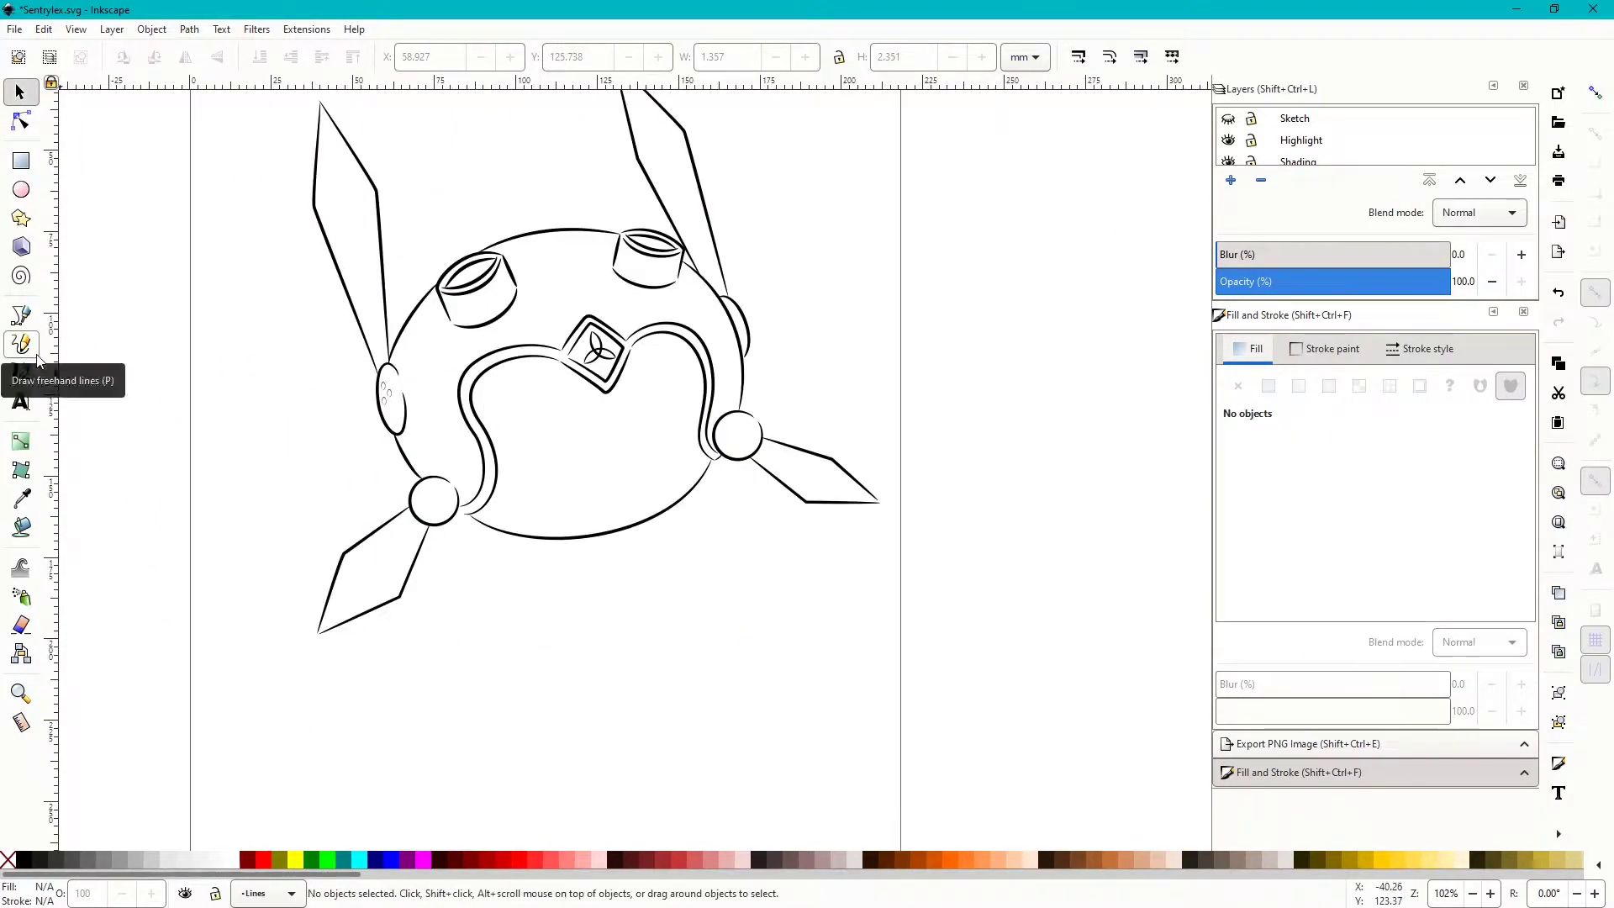
Reshape the cyan smile curve and the black face's lower edge, then deselect
click(21, 315)
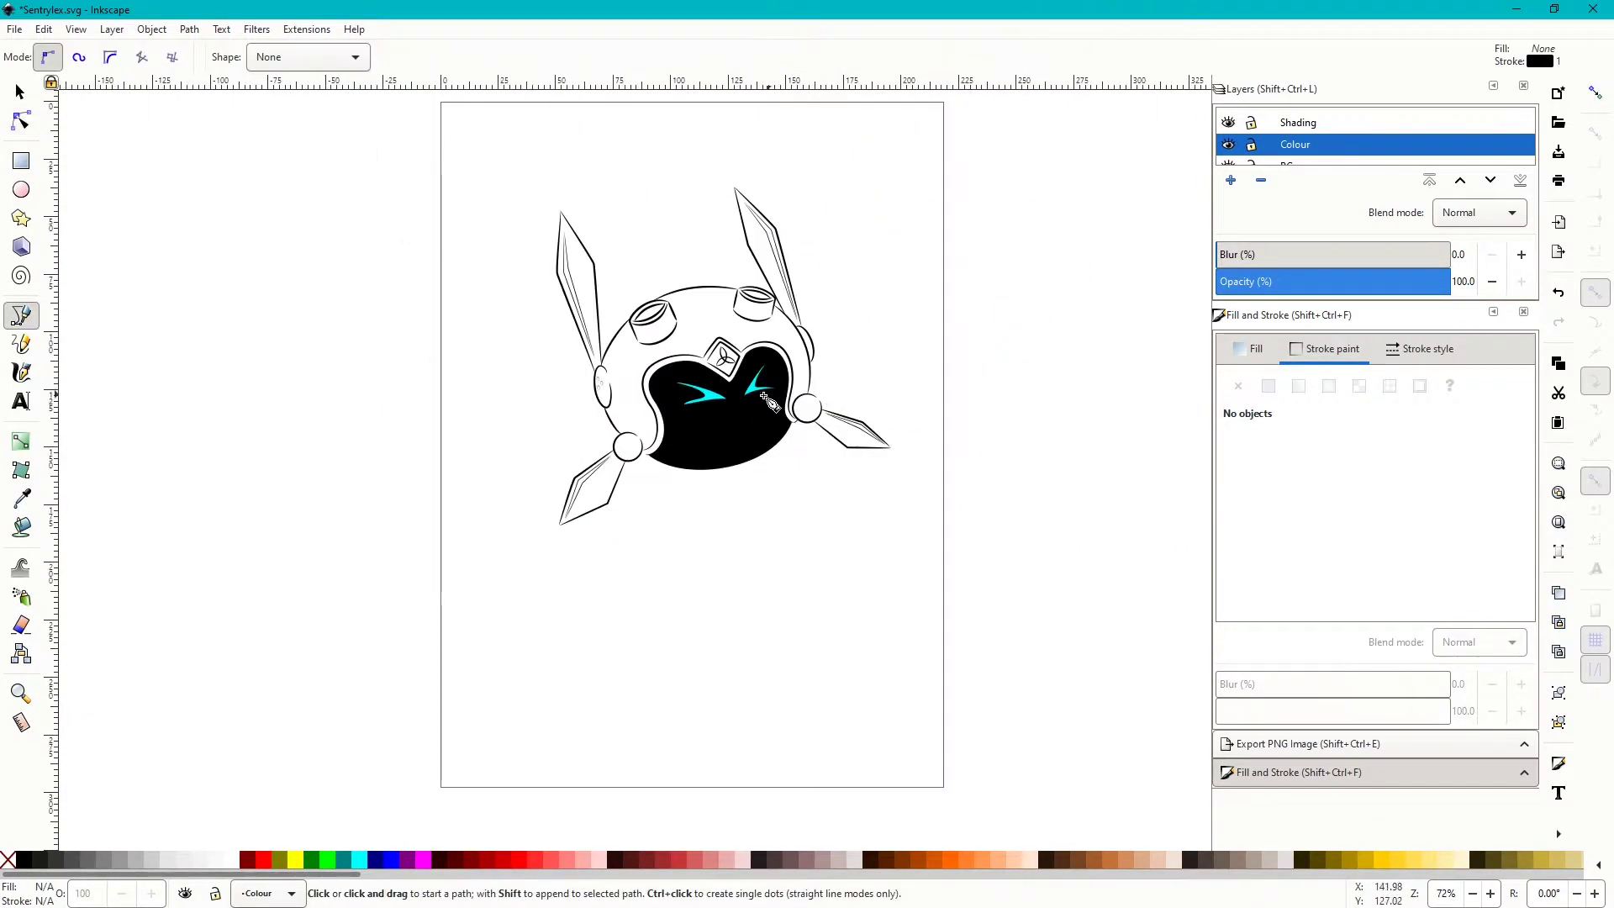
scroll(up, 3)
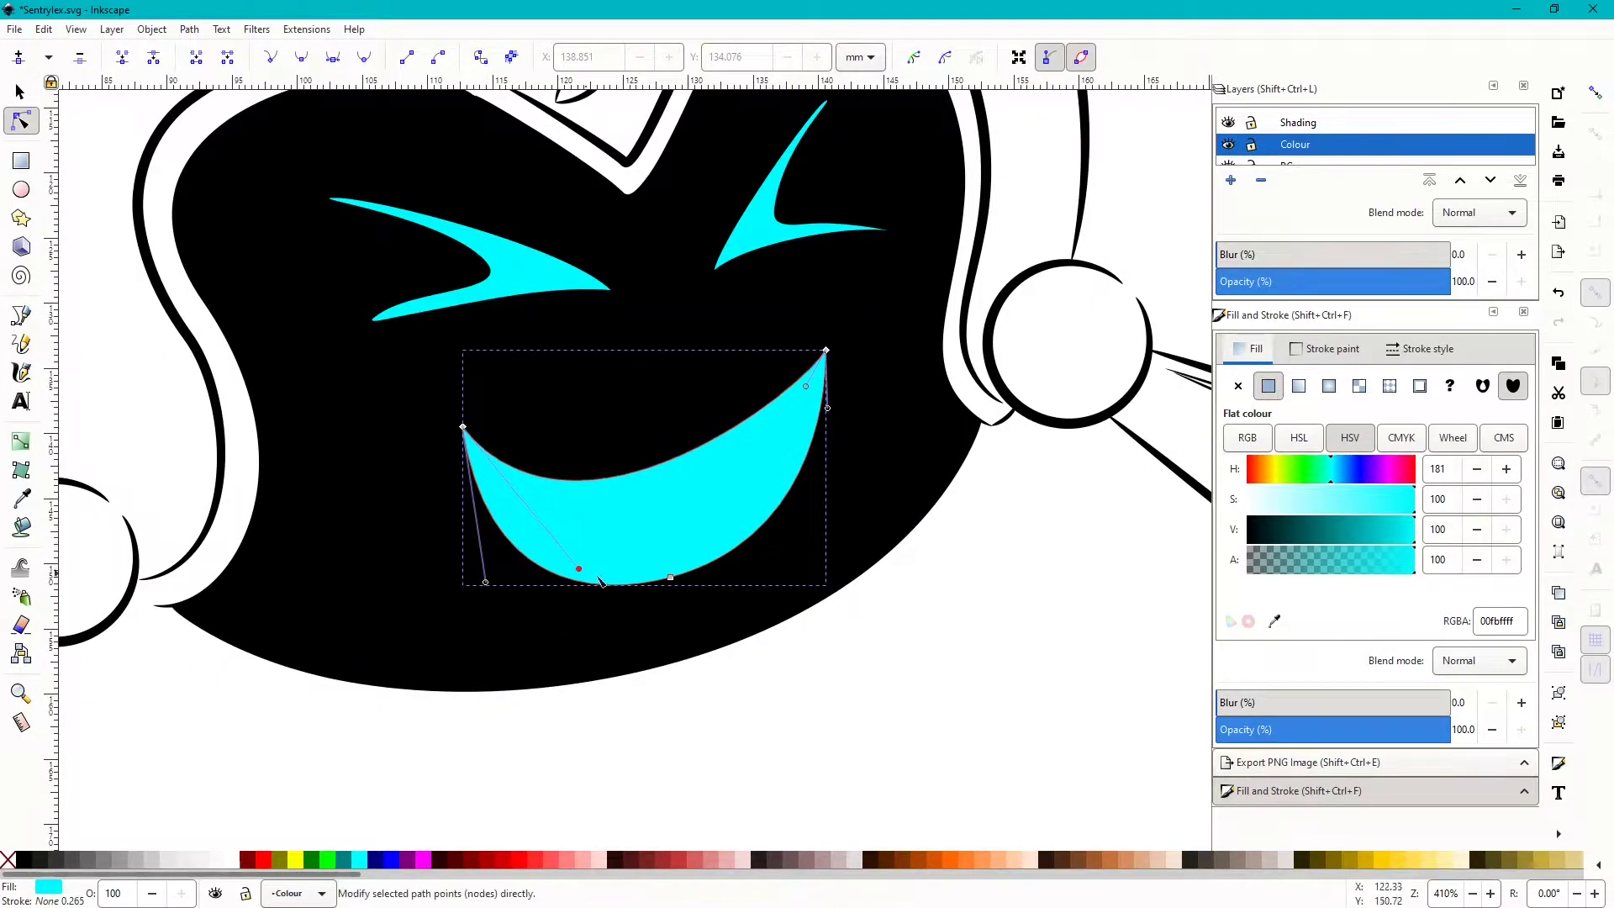
drag(602, 582, 600, 588)
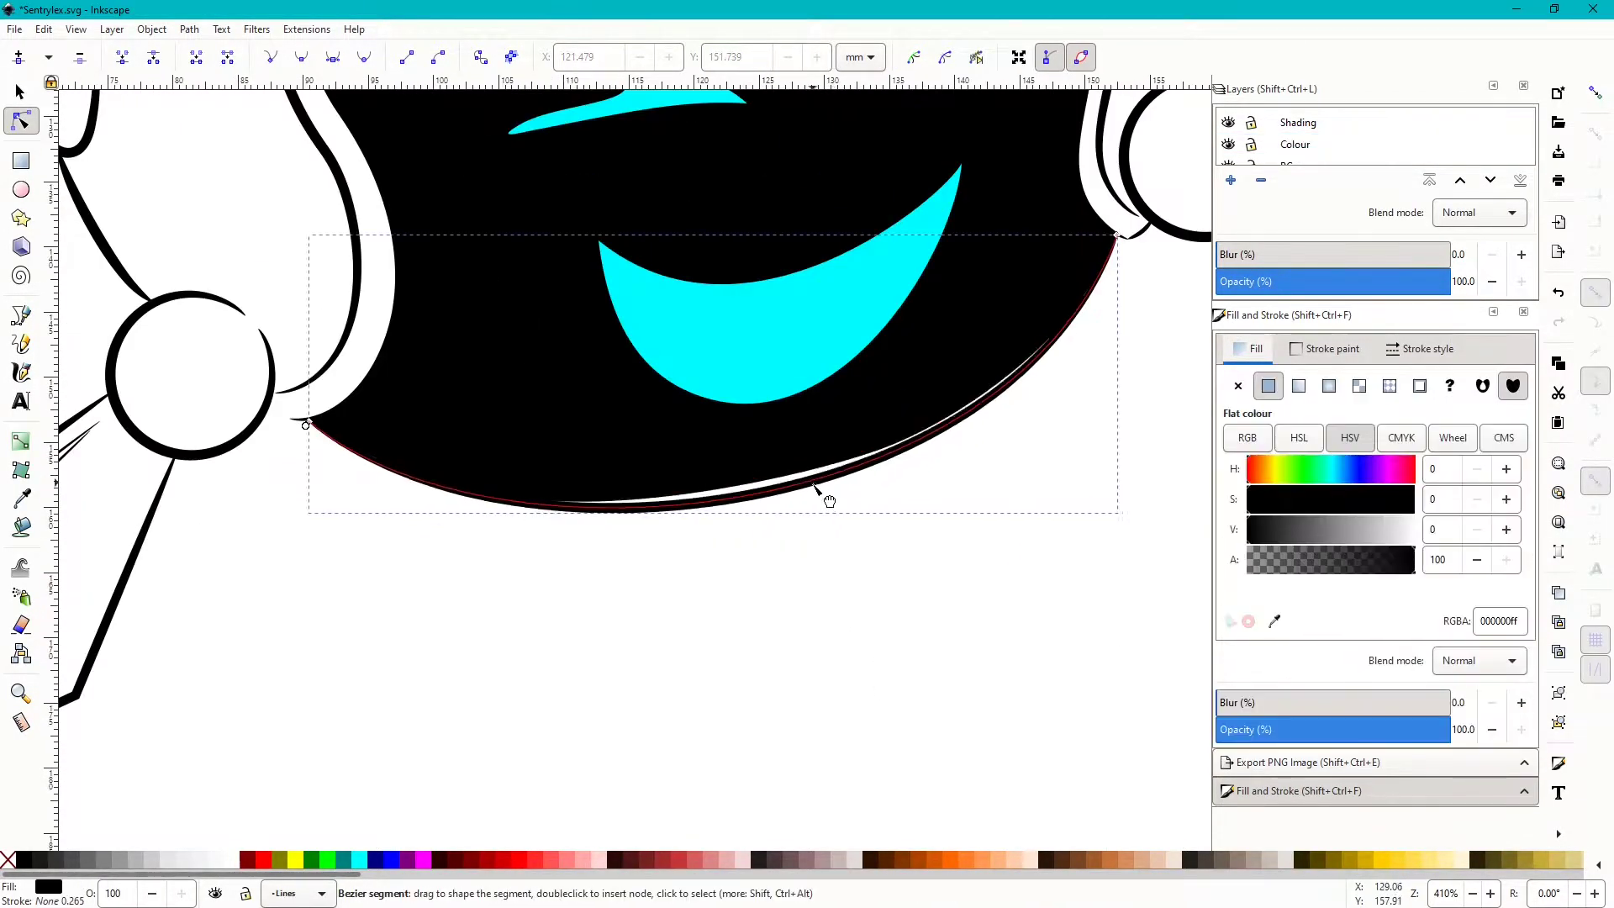
drag(831, 501, 1004, 532)
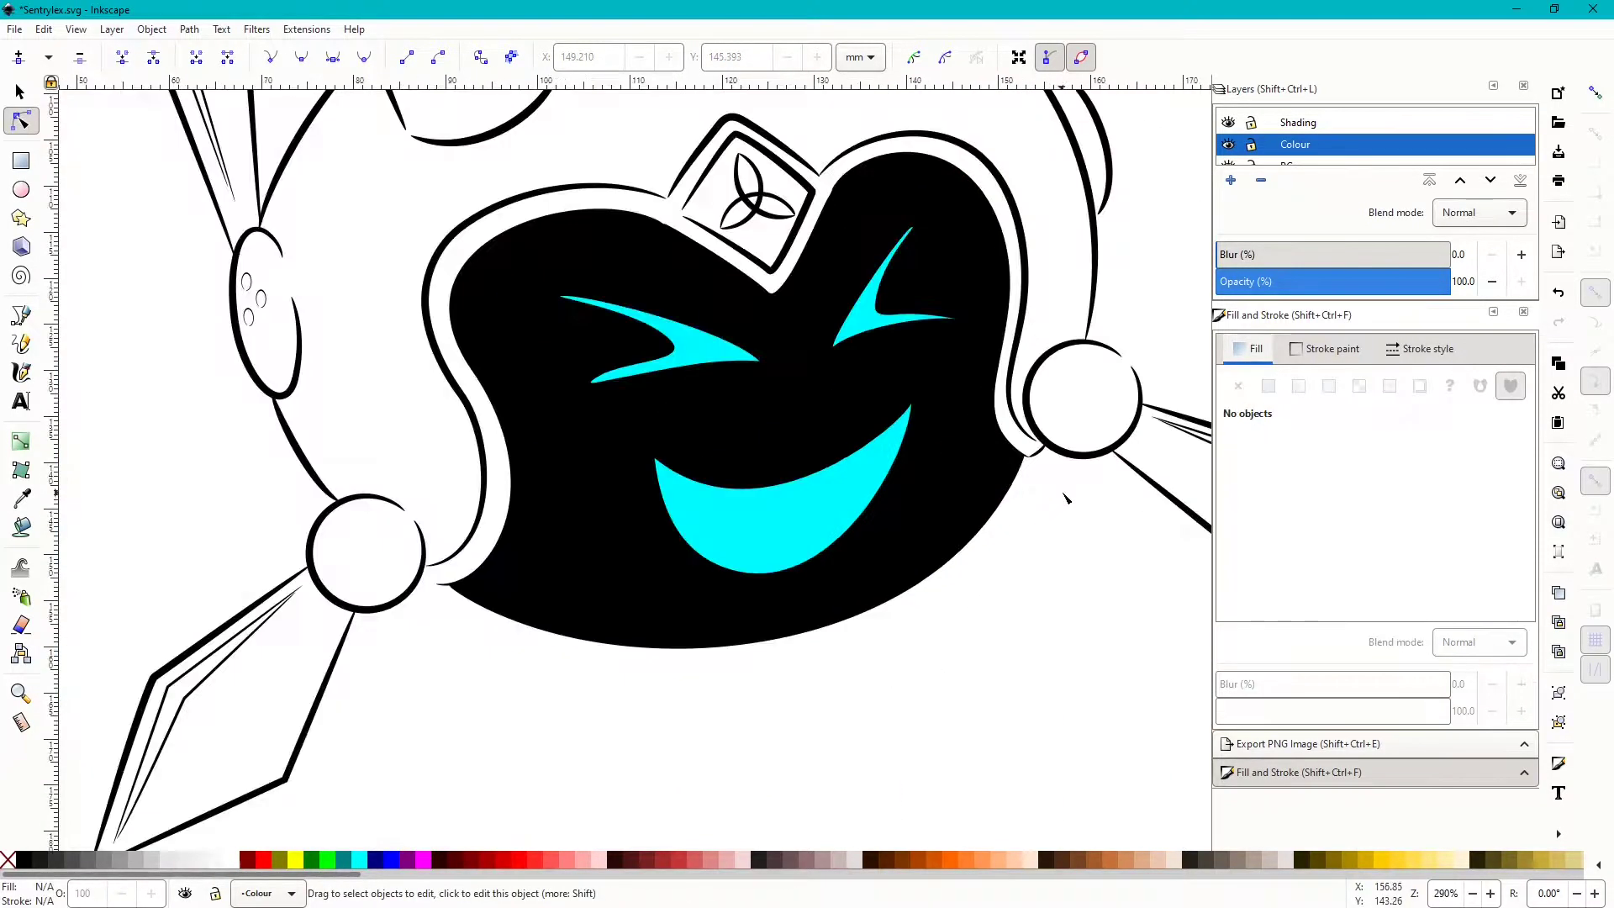
click(21, 315)
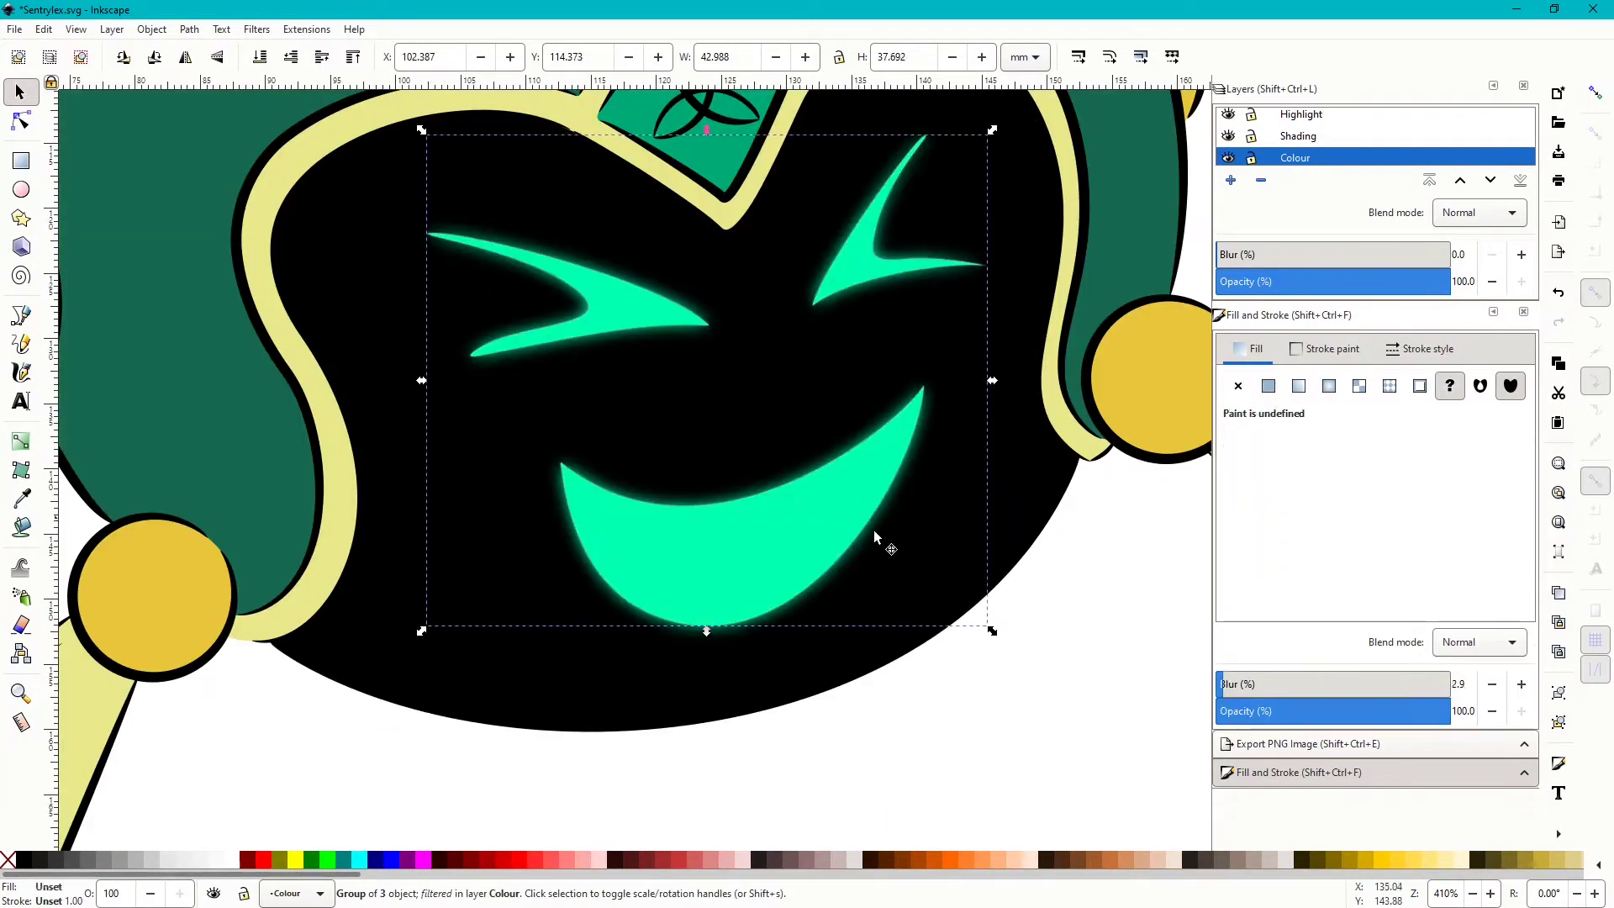
drag(1234, 683, 1271, 683)
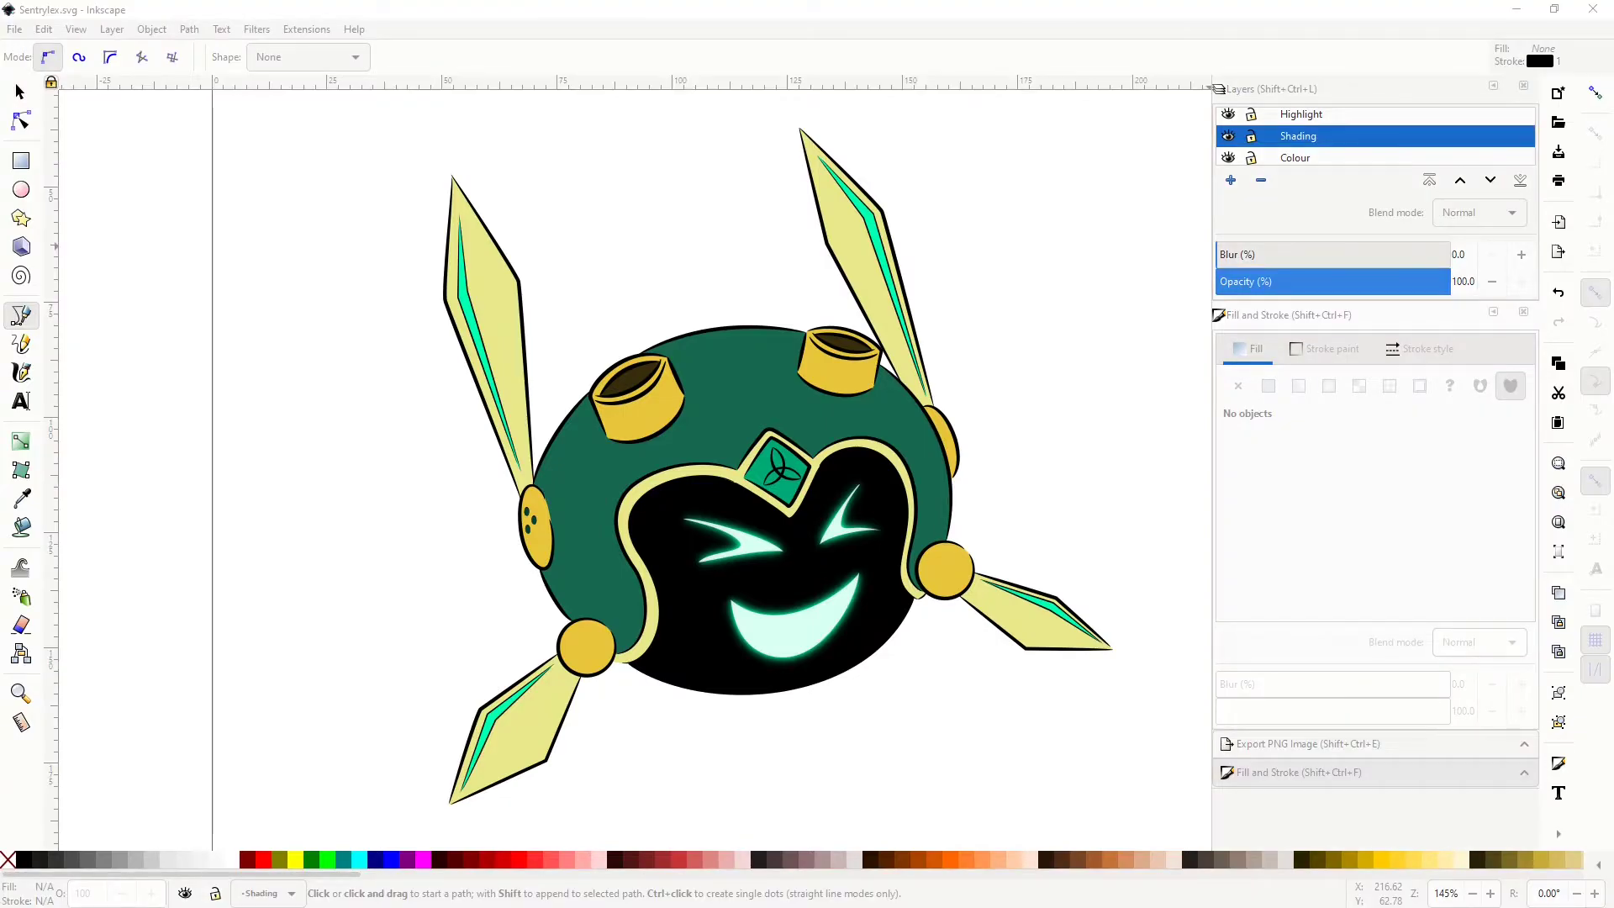
mouse_move(514, 6)
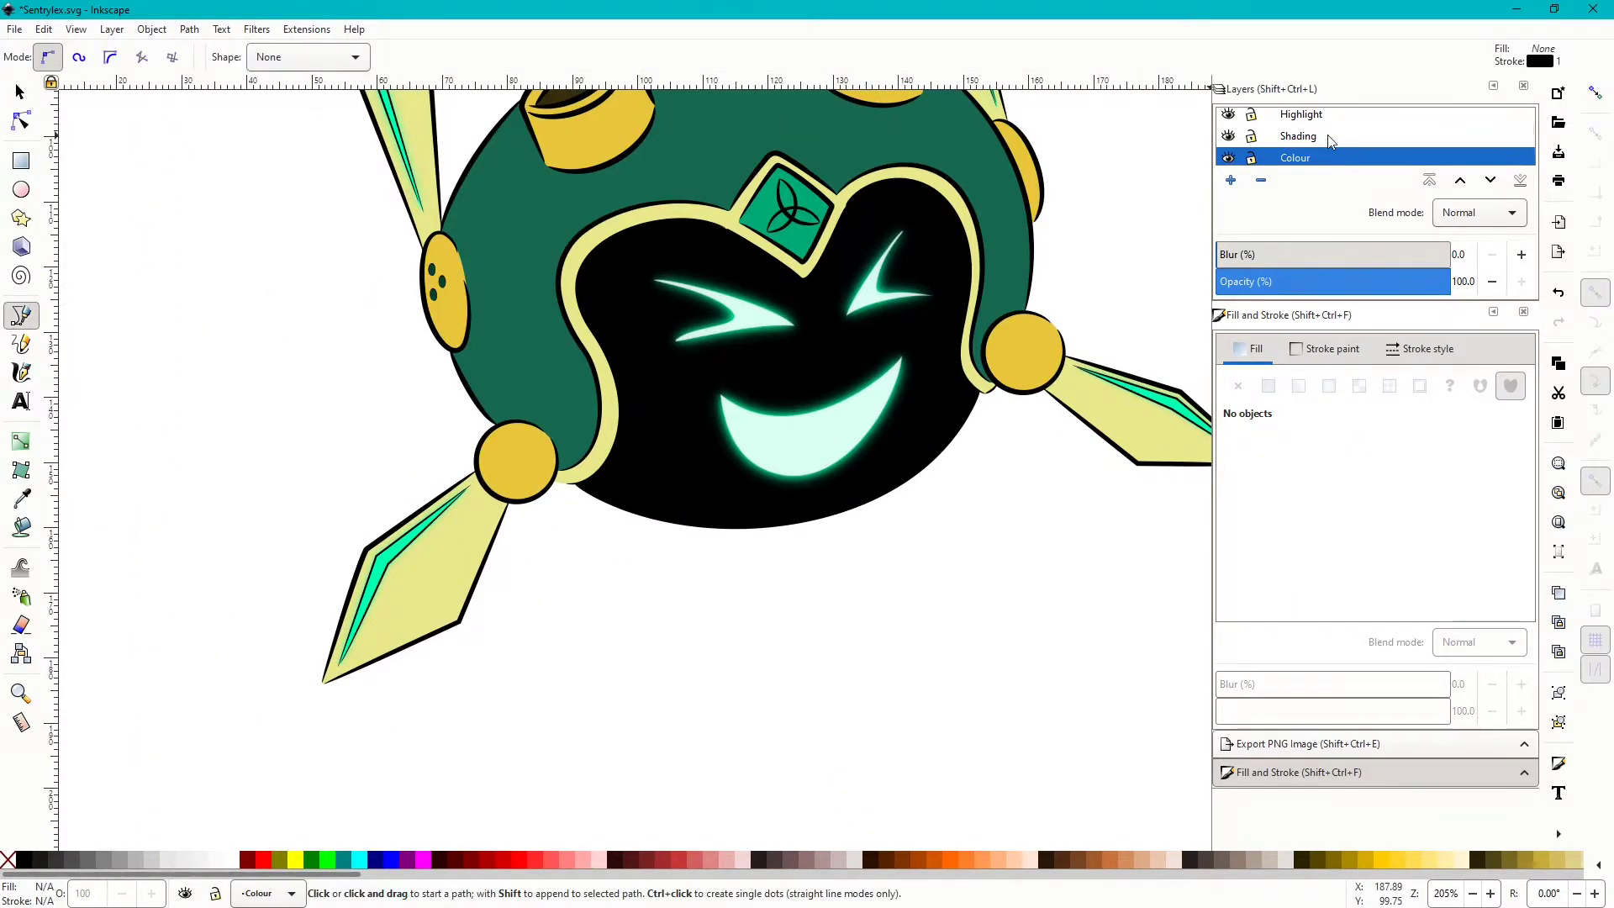
On the Shading layer, draw a curved shading path inside the socket along the yellow trim
click(1298, 135)
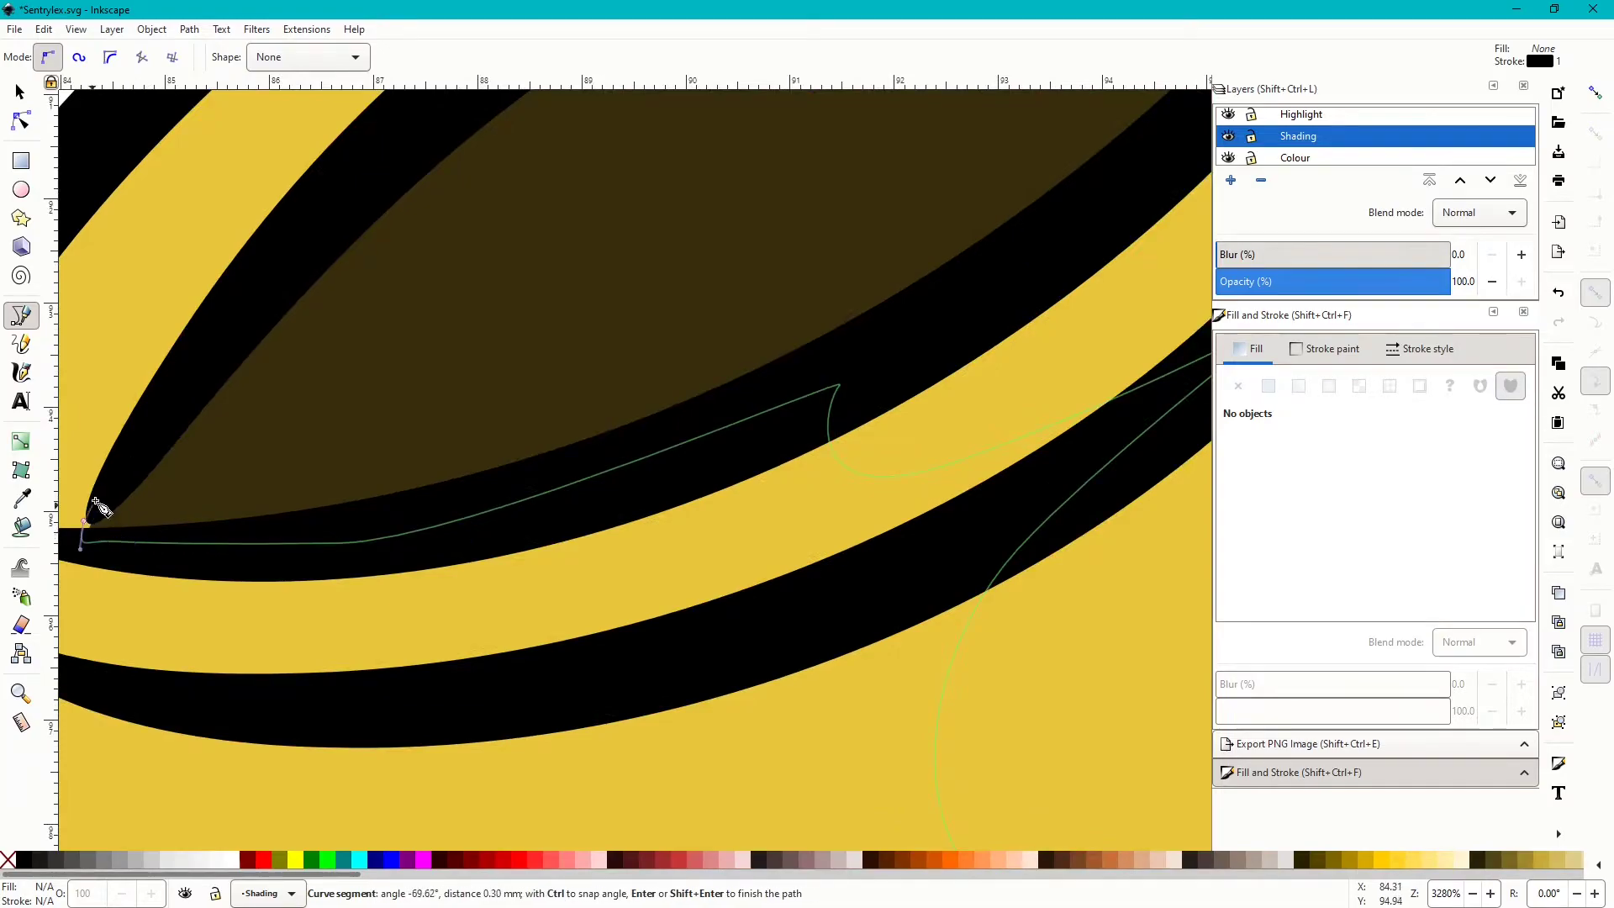
scroll(down, 3)
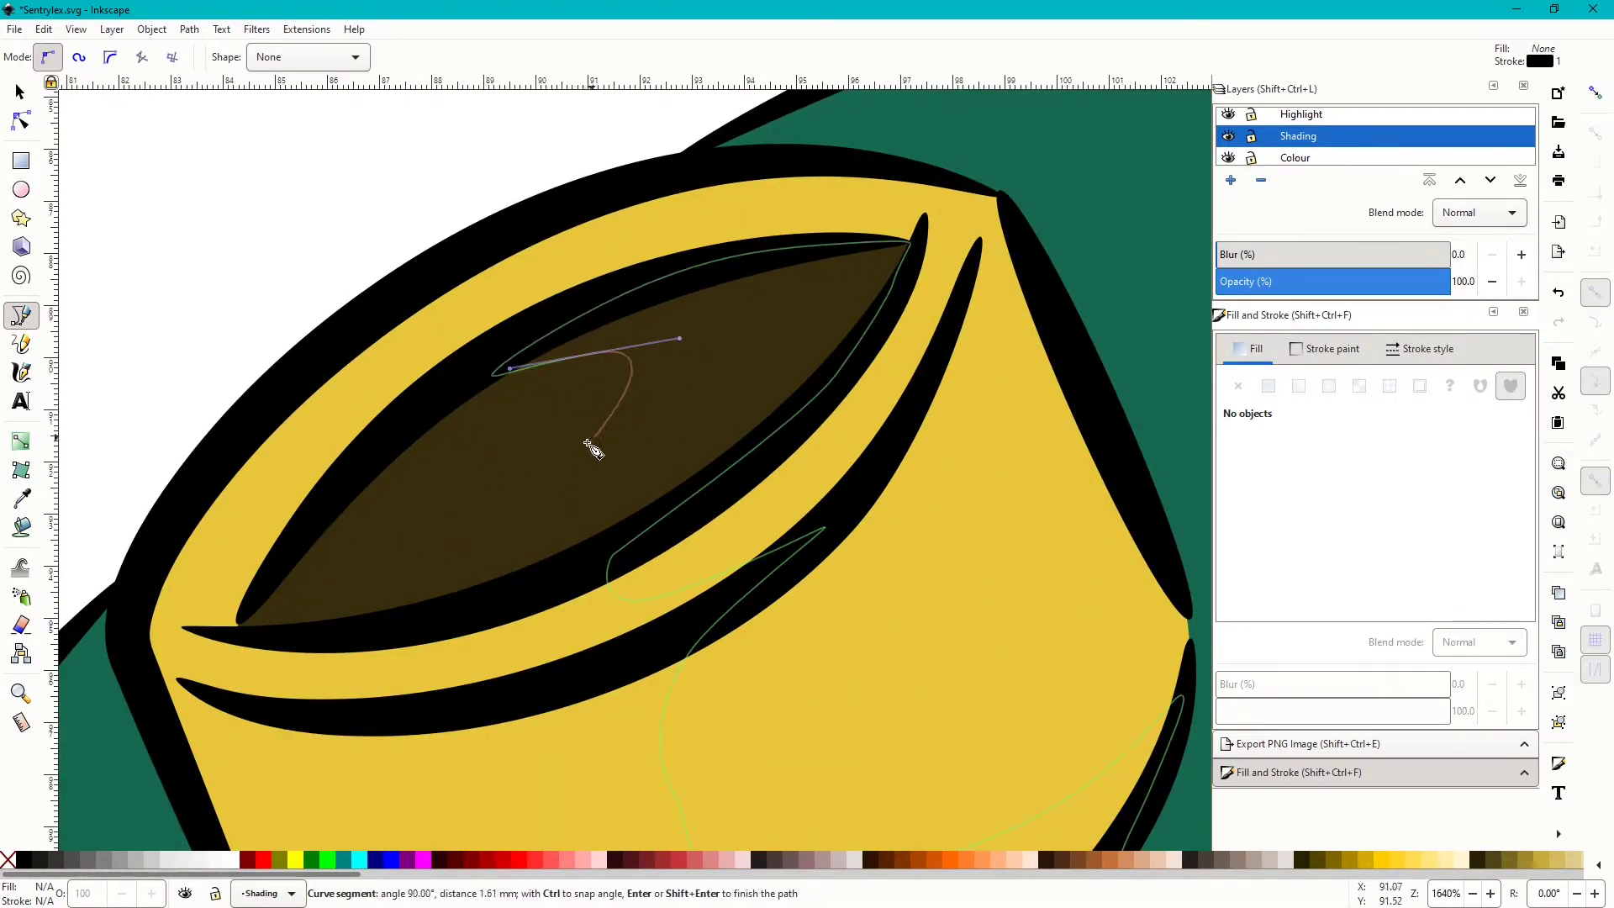
drag(592, 448, 477, 363)
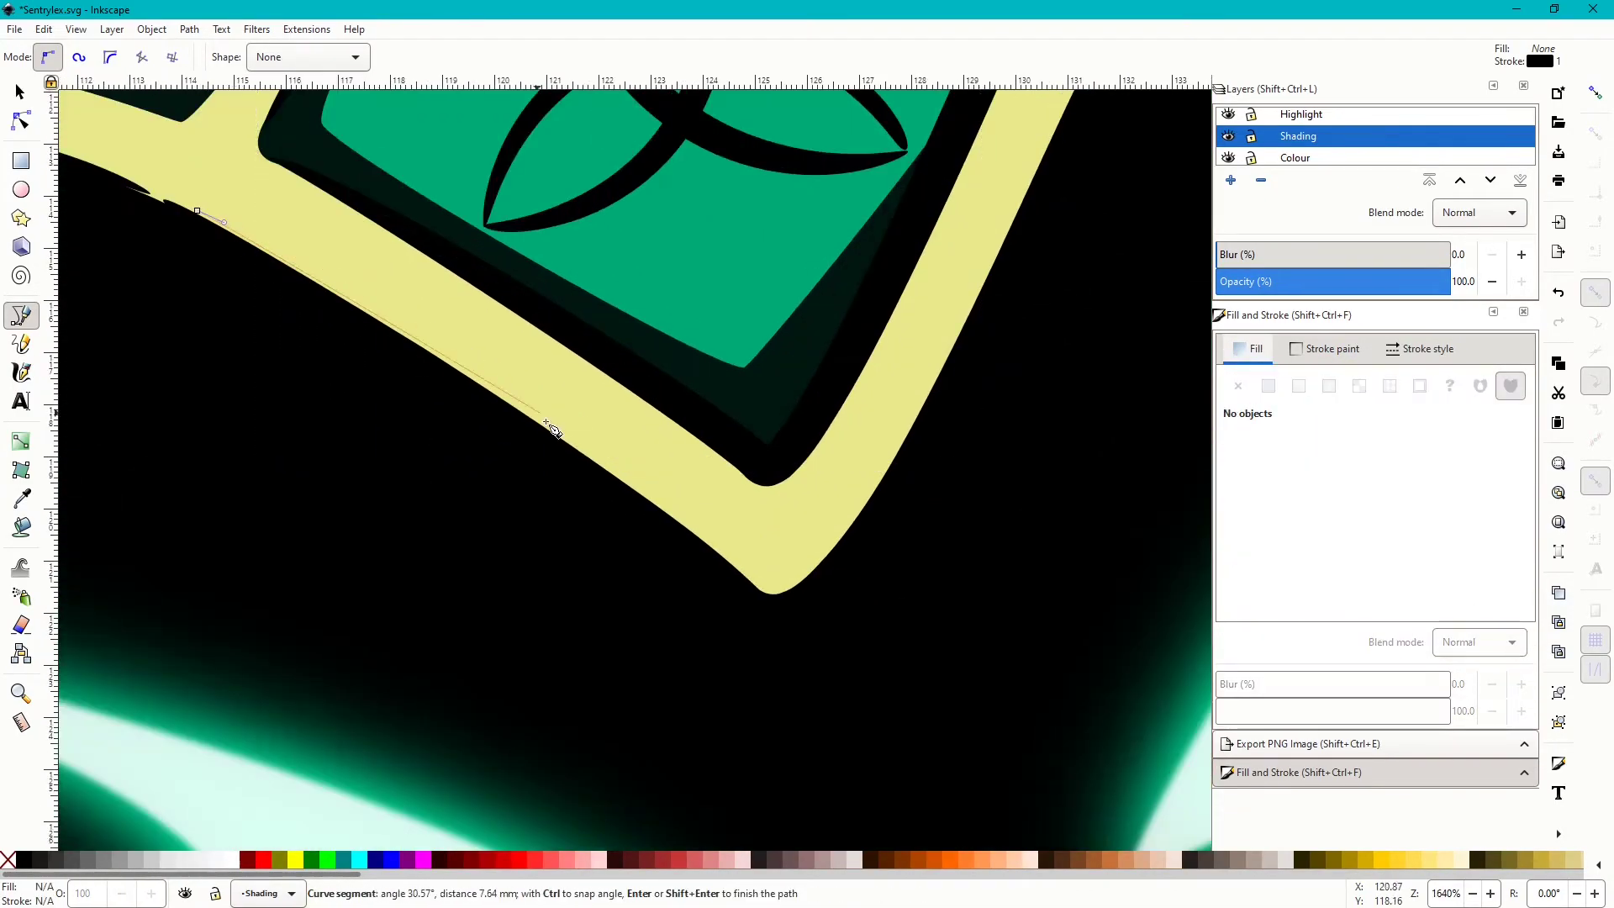
drag(550, 430, 985, 252)
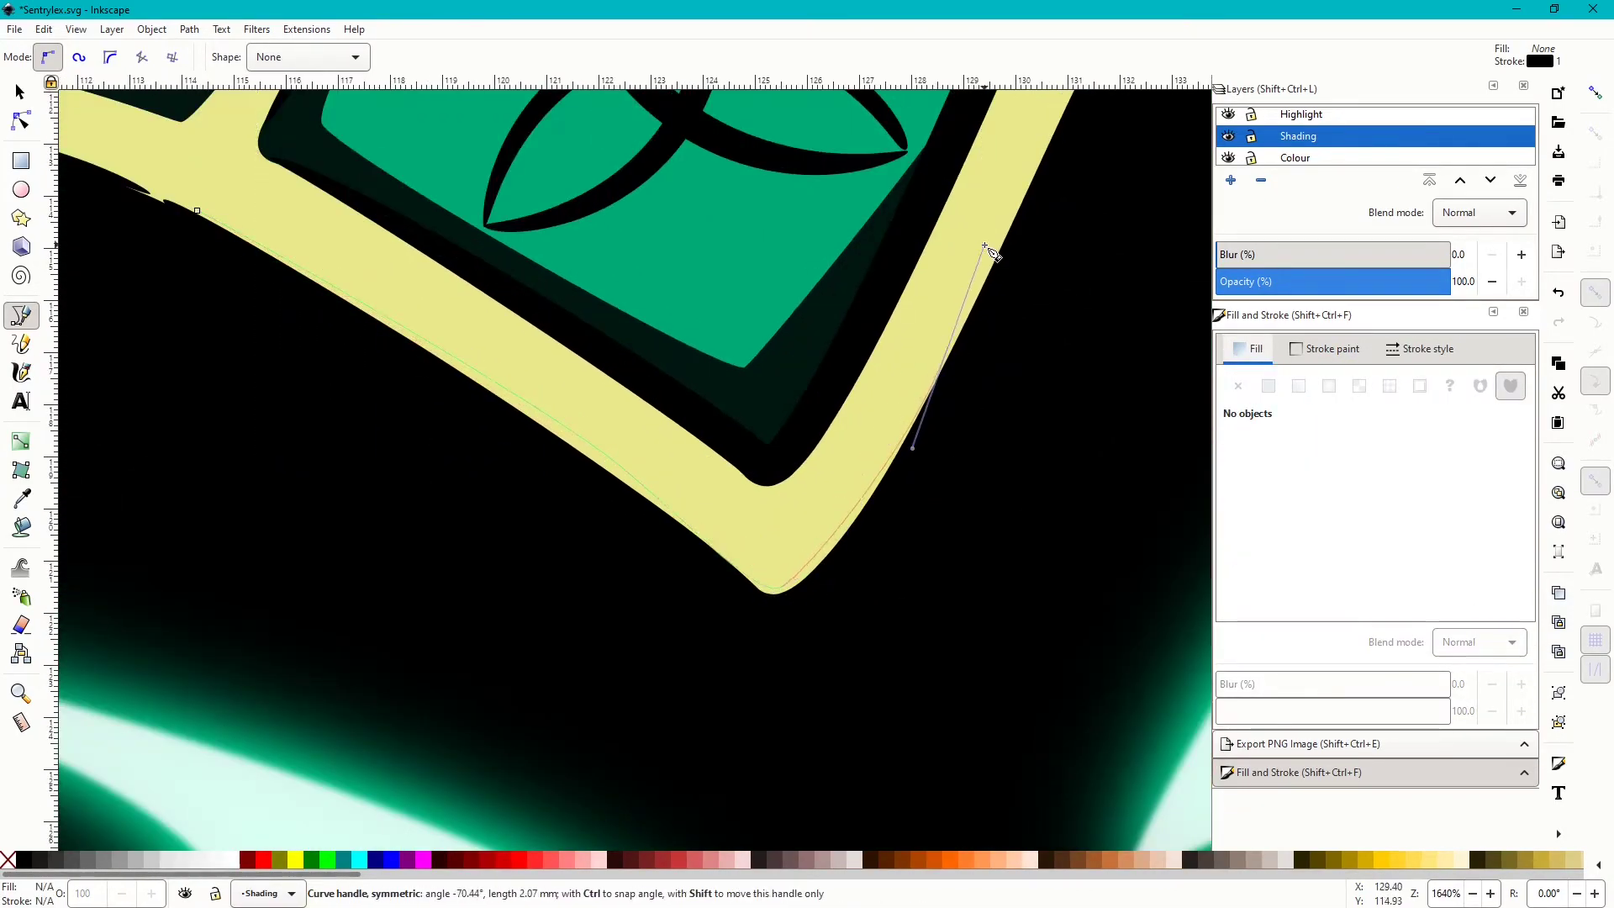